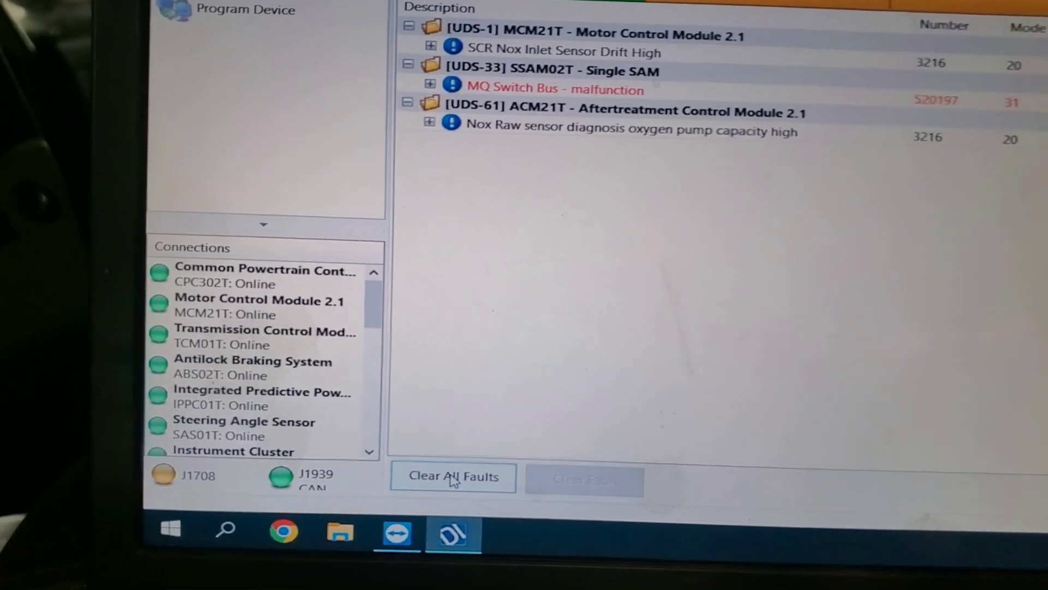
Step: Review the fault list and expand the active MQ Switch Bus fault details
{"action": "left_click", "coordinate": [452, 475]}
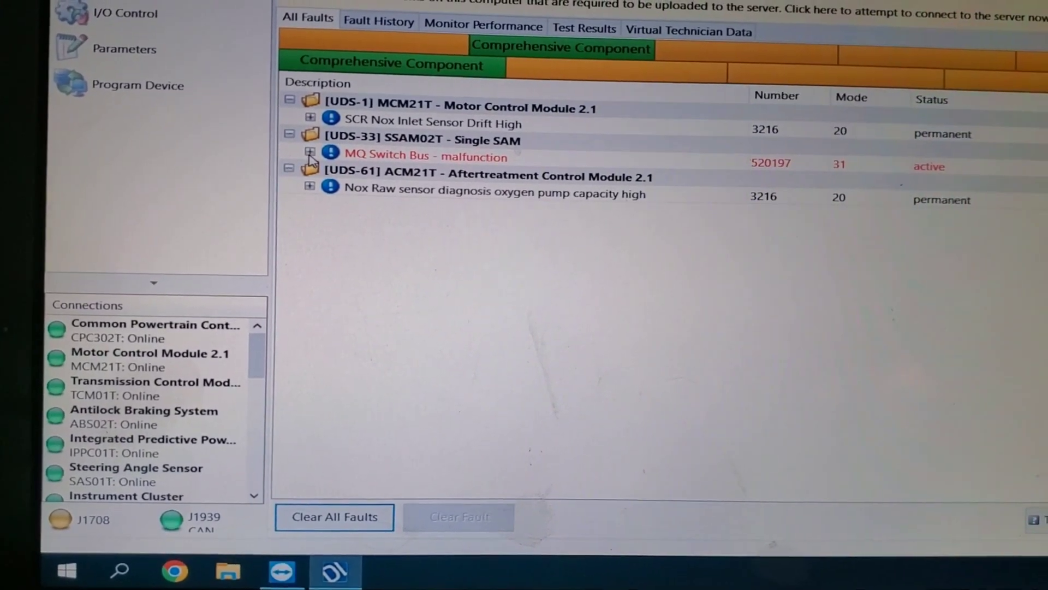
{"action": "left_click", "coordinate": [427, 155]}
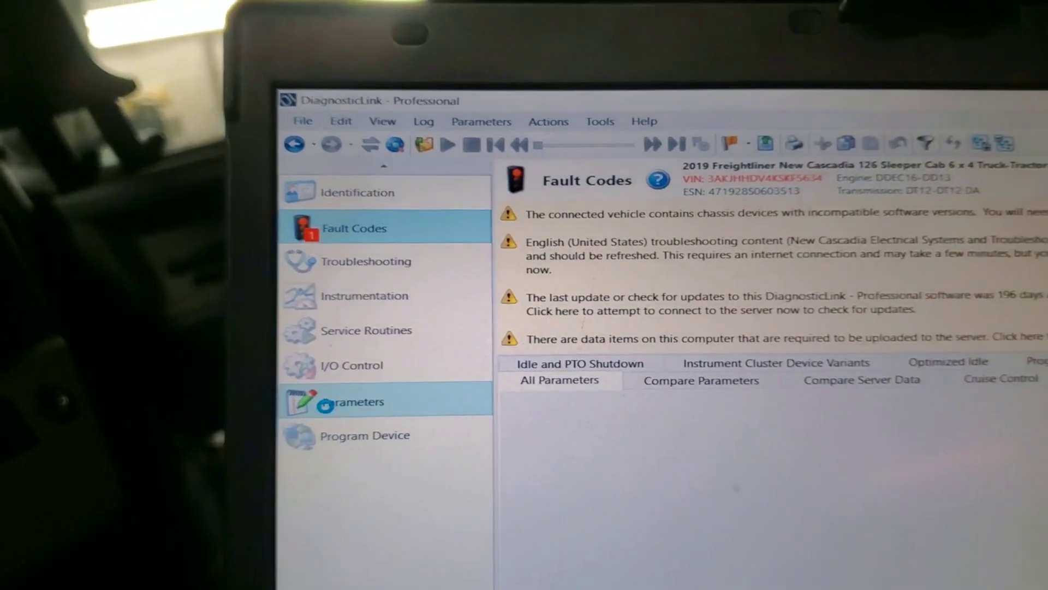
Step: Load All Parameters for the CPC302T controller with the 23 - Accelerator Pedal group expanded
{"action": "left_click", "coordinate": [353, 401]}
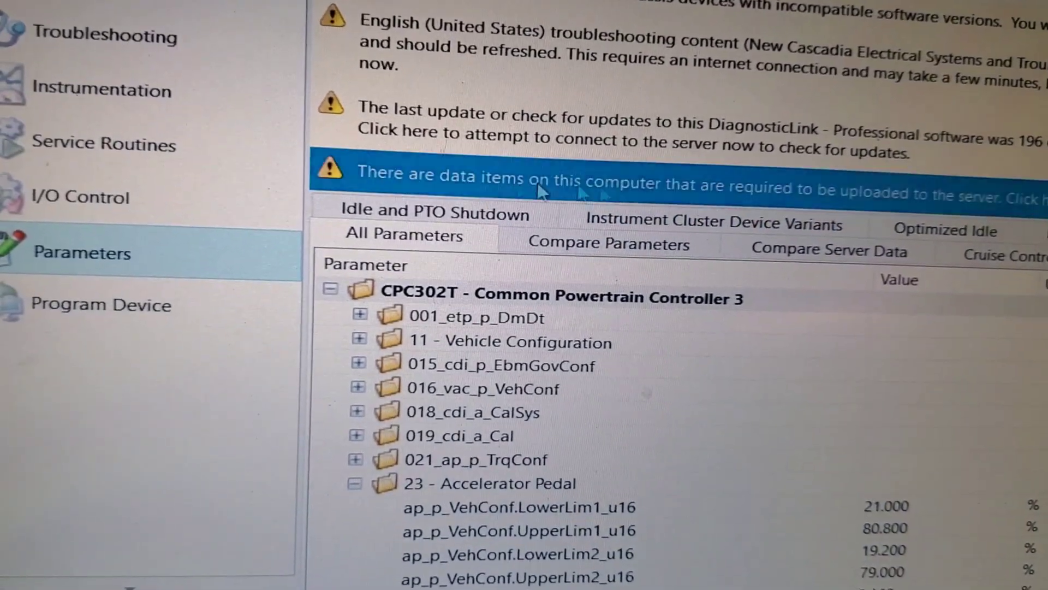
Step: Review the Enable Idle Shutdown choices and keep it enabled with parkbrake
{"action": "left_click", "coordinate": [404, 236]}
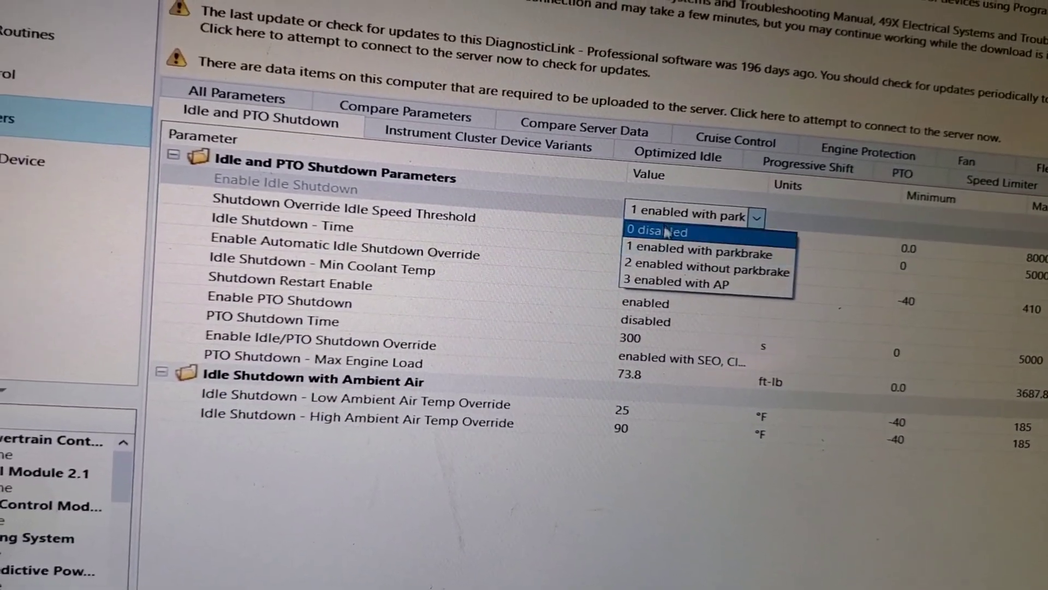
{"action": "left_click", "coordinate": [699, 251]}
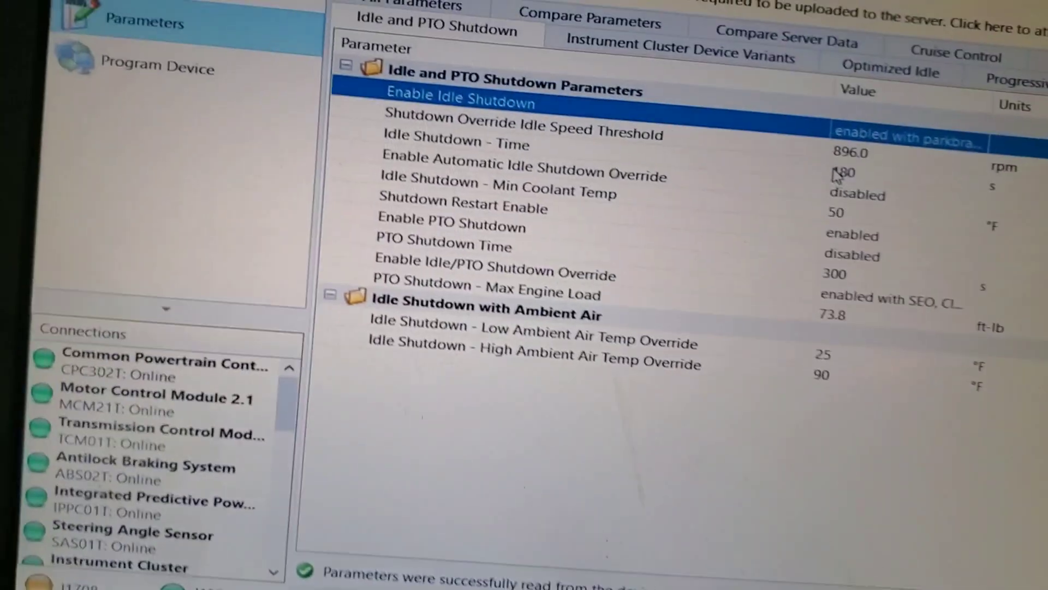
{"action": "scroll", "scroll_direction": "down", "scroll_amount": 3}
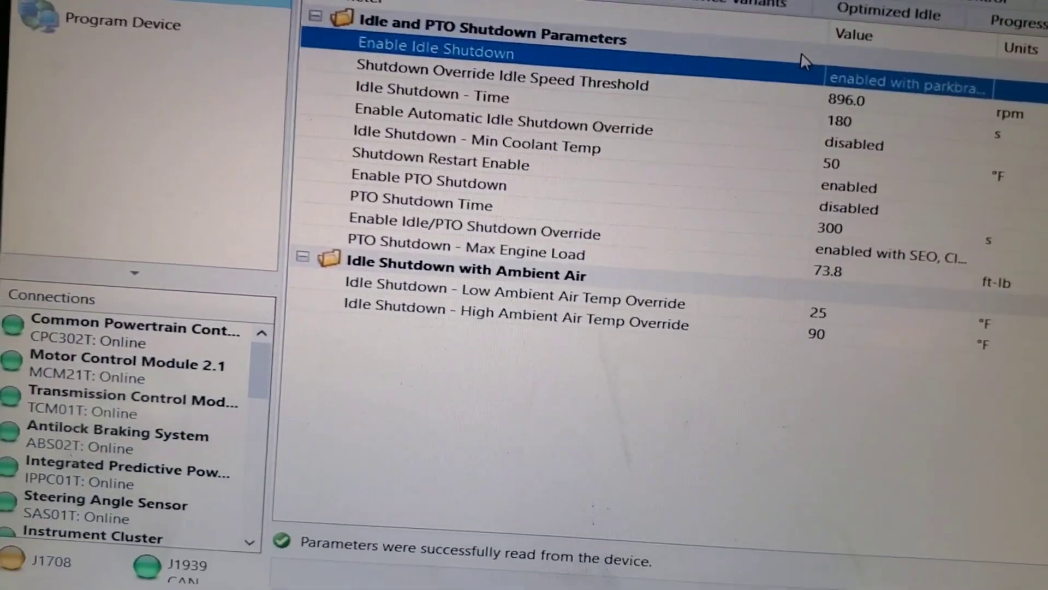
{"action": "scroll", "scroll_direction": "down", "scroll_amount": 3}
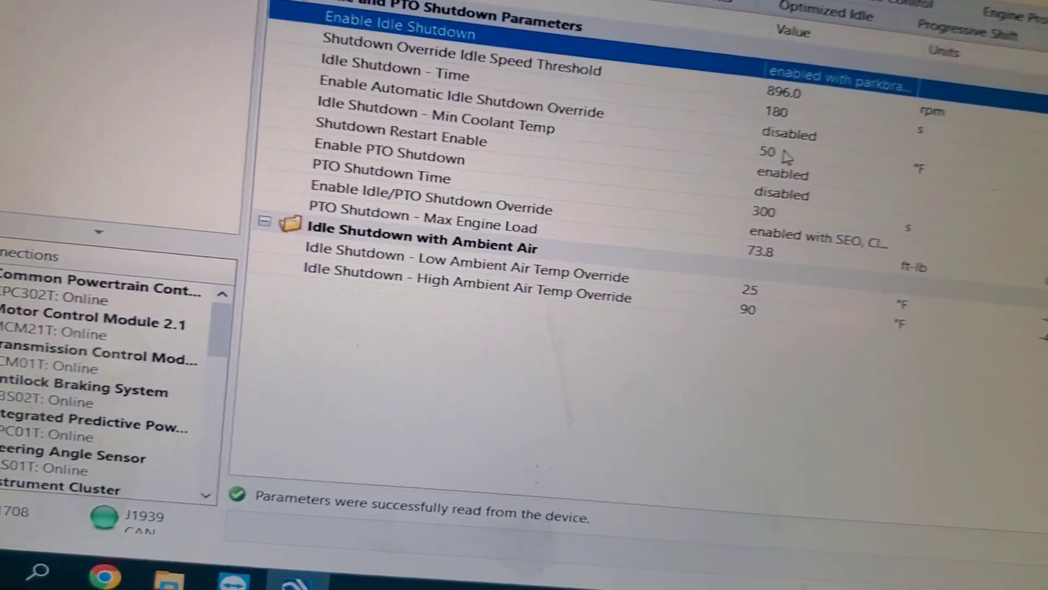
Step: Set Idle Shutdown - Min Coolant Temp to 120 °F, replacing 50
{"action": "left_click", "coordinate": [769, 151]}
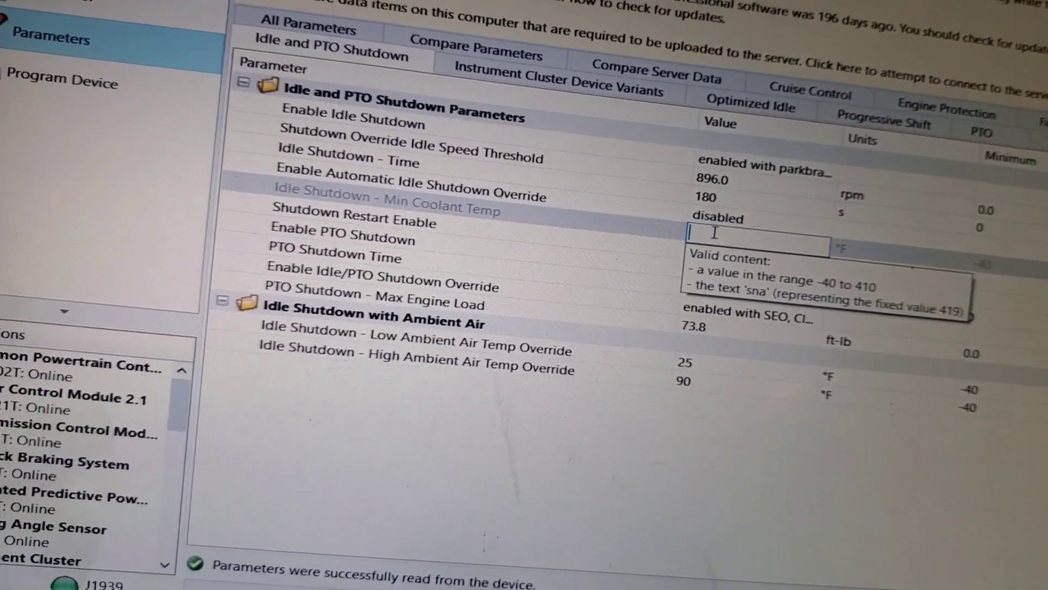
{"action": "type", "text": "120"}
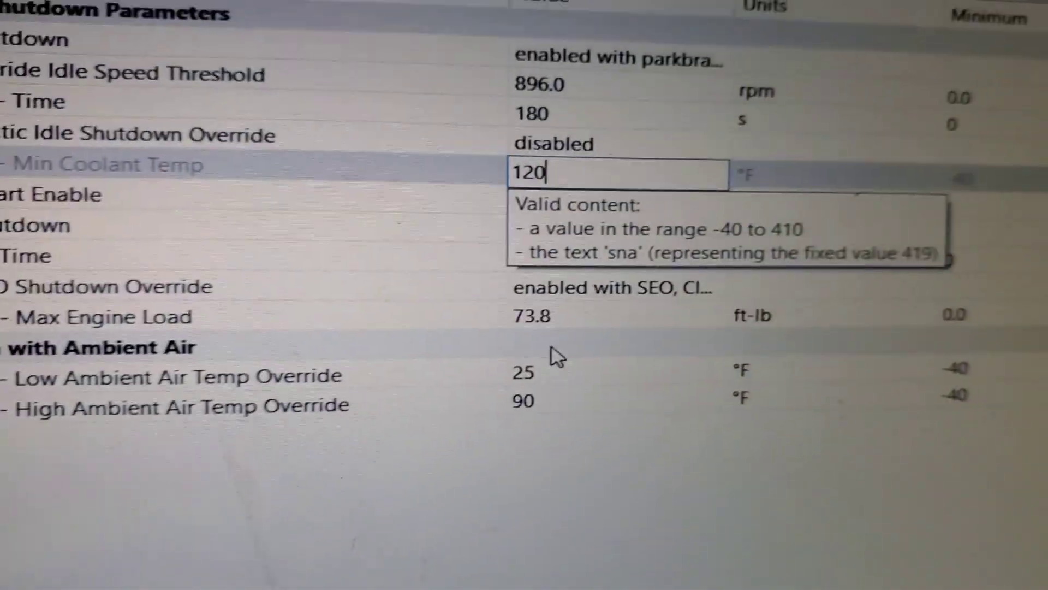
{"action": "scroll", "scroll_direction": "down", "scroll_amount": 3}
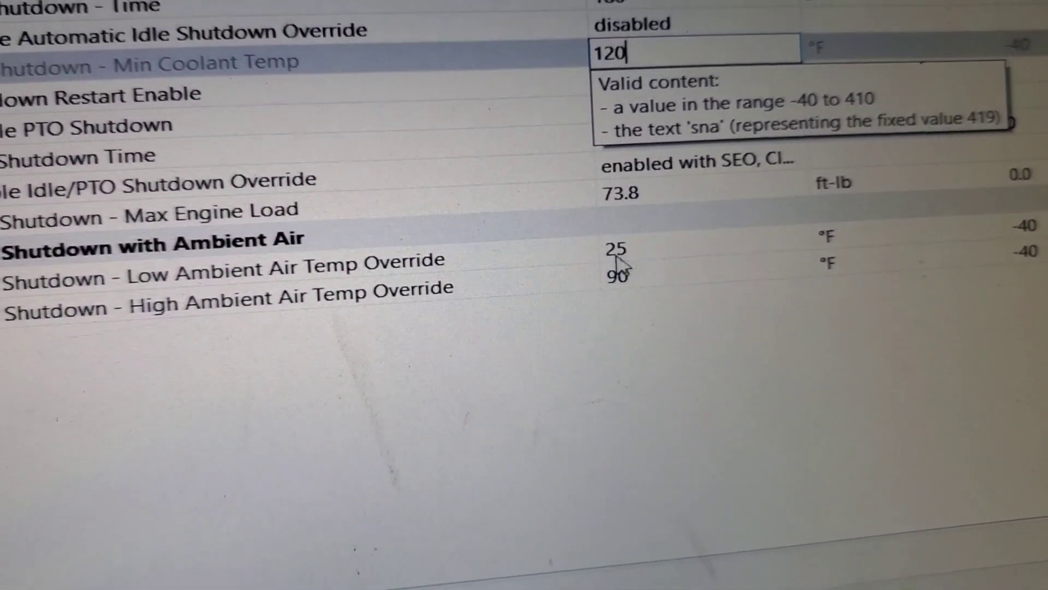
{"action": "scroll", "scroll_direction": "down", "scroll_amount": 3}
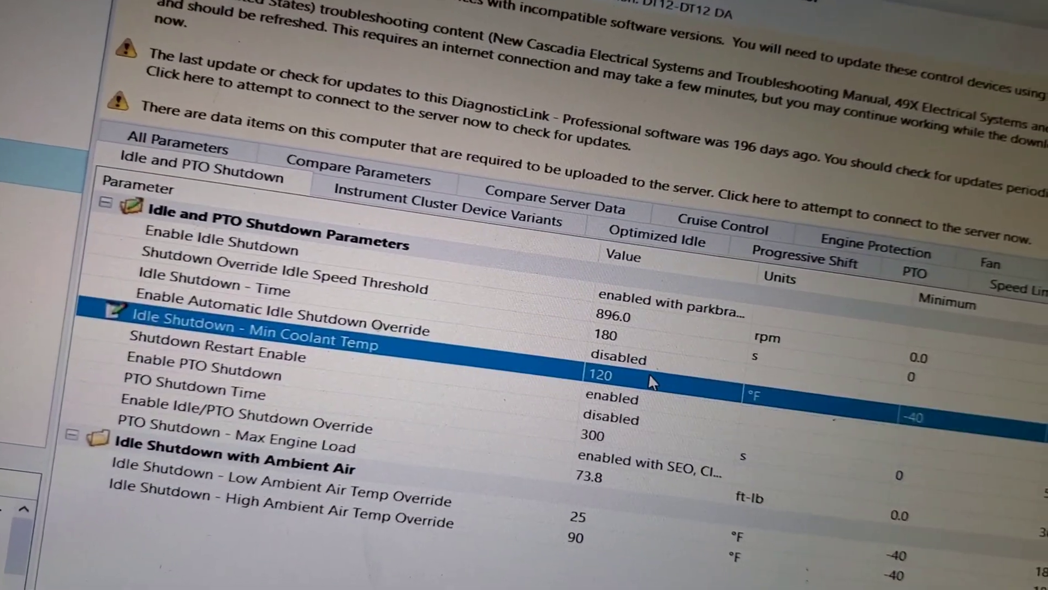
Step: Set Idle Shutdown - Time to 3500 seconds, replacing 180
{"action": "left_click", "coordinate": [605, 317]}
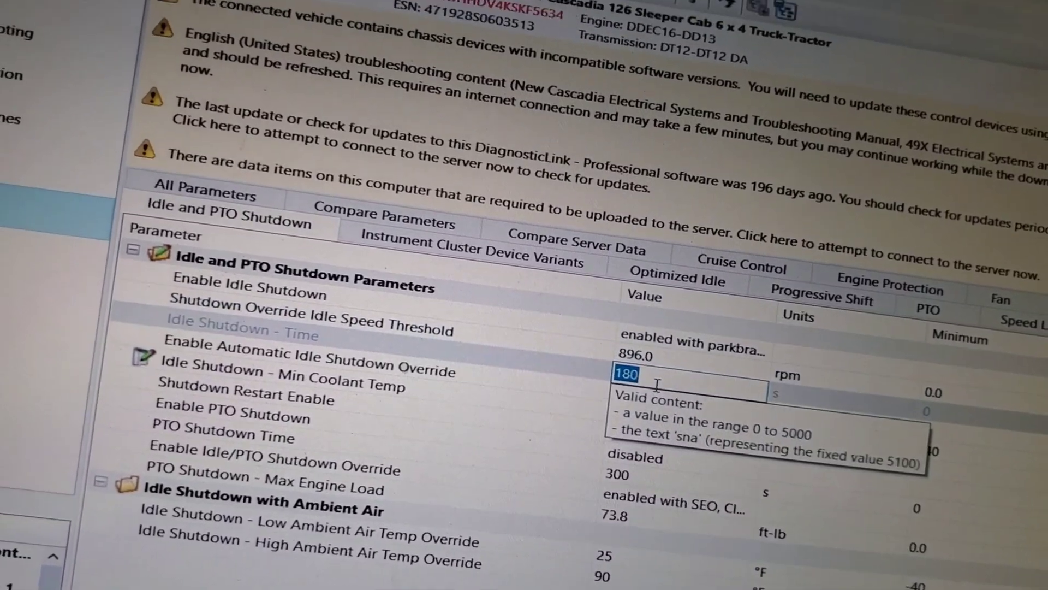
{"action": "type", "text": "3"}
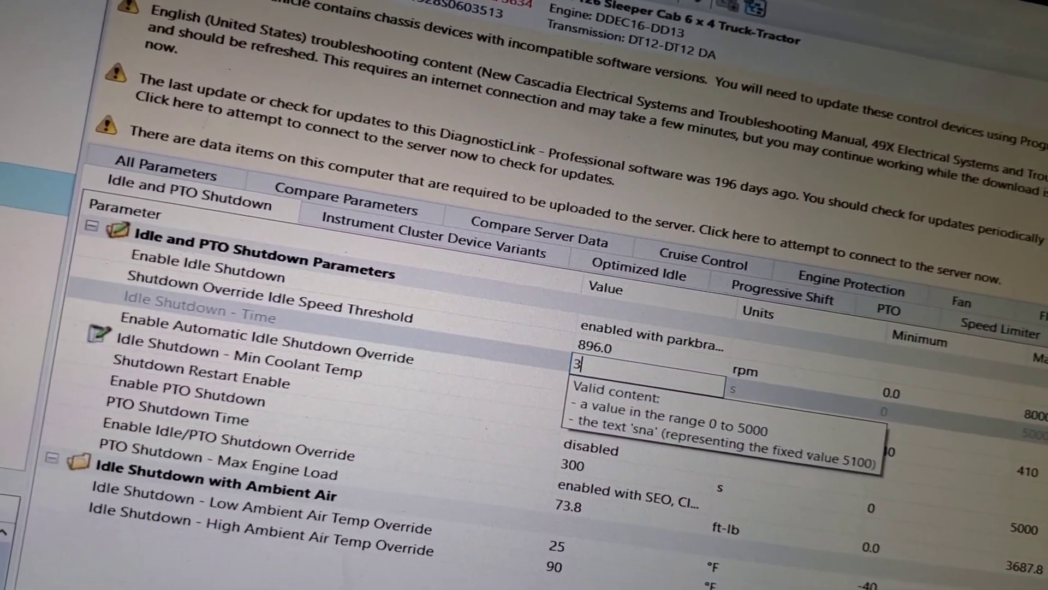
{"action": "type", "text": "5"}
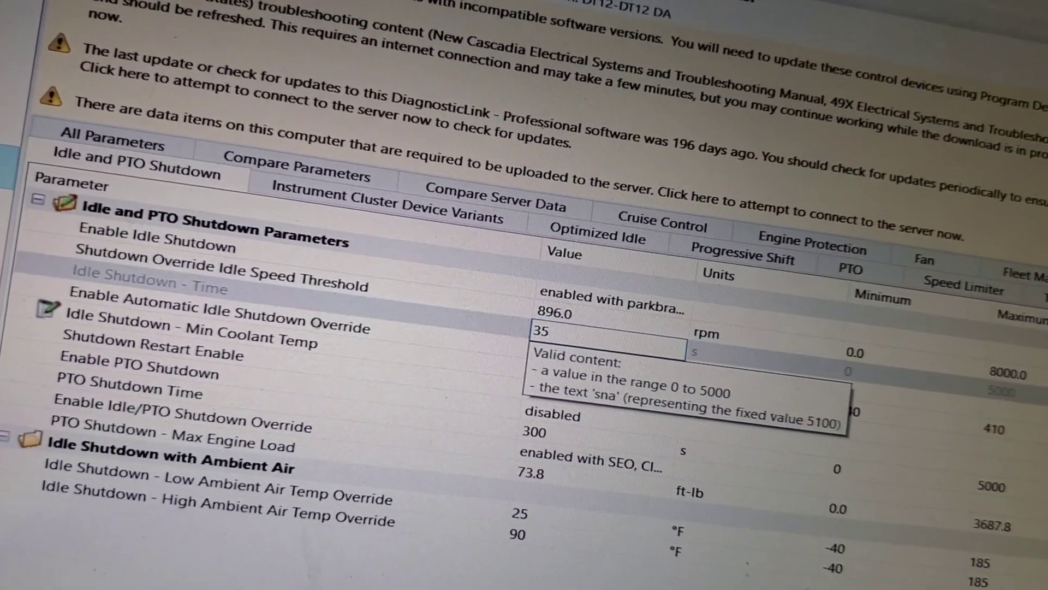
{"action": "type", "text": "3500"}
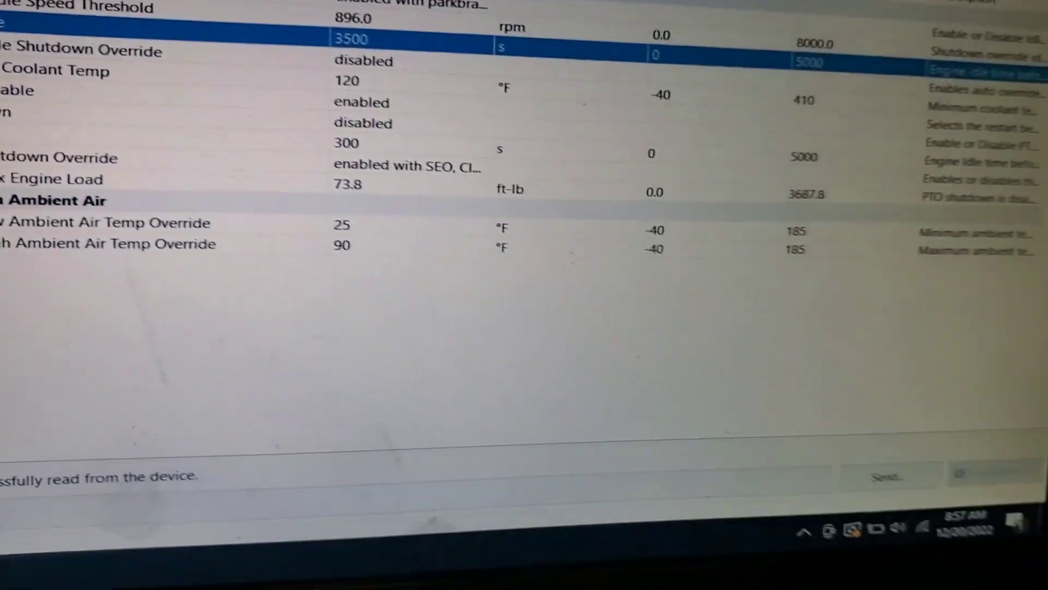
{"action": "scroll", "scroll_direction": "down", "scroll_amount": 3}
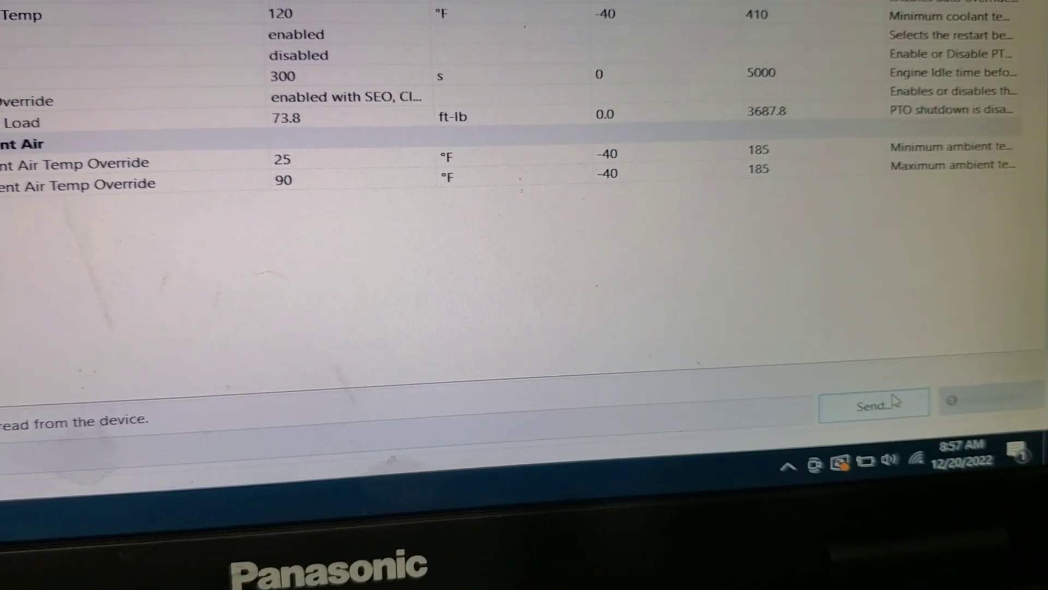
Step: Send the 2 parameter changes to the device, cancelling the General Password Protection prompt
{"action": "left_click", "coordinate": [874, 406]}
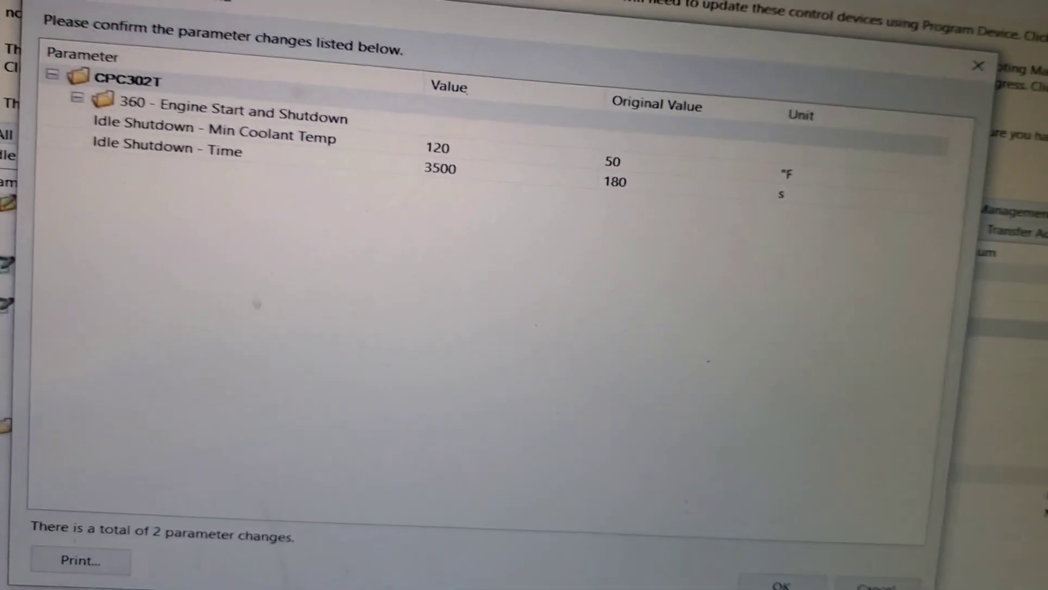
{"action": "left_click", "coordinate": [773, 580]}
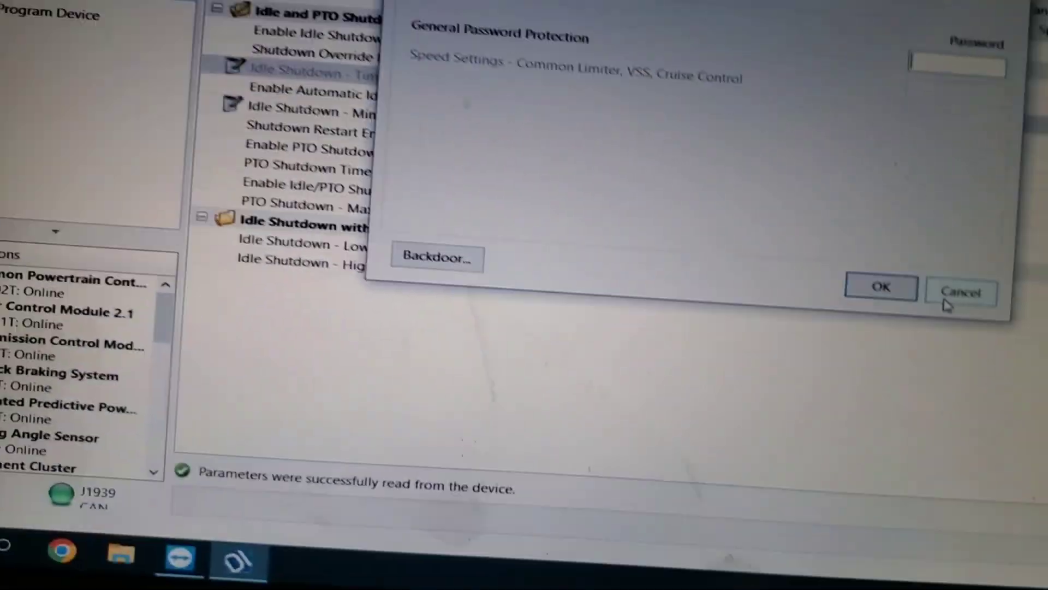
{"action": "left_click", "coordinate": [961, 292]}
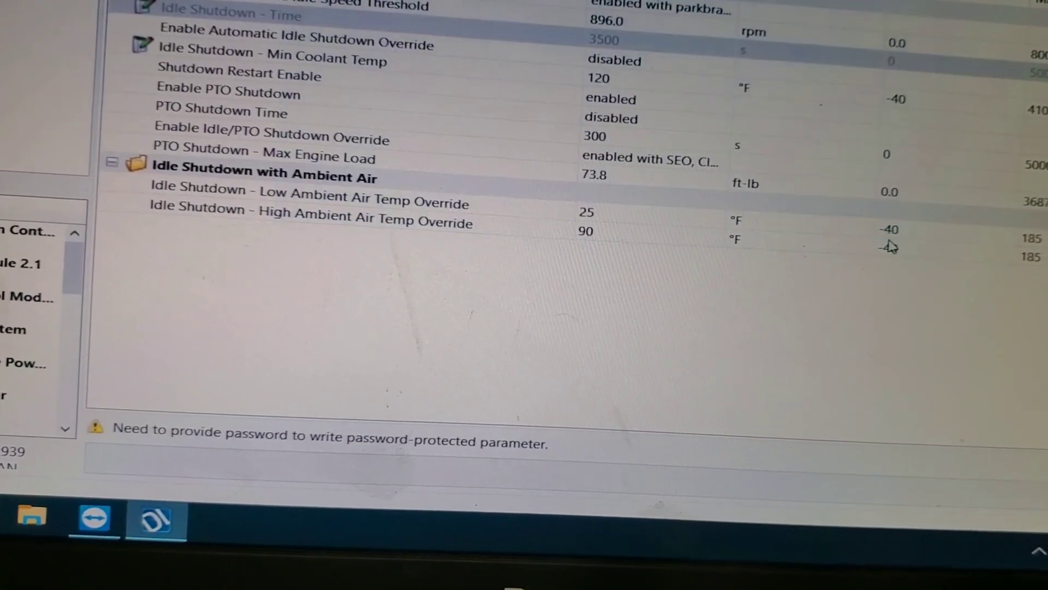